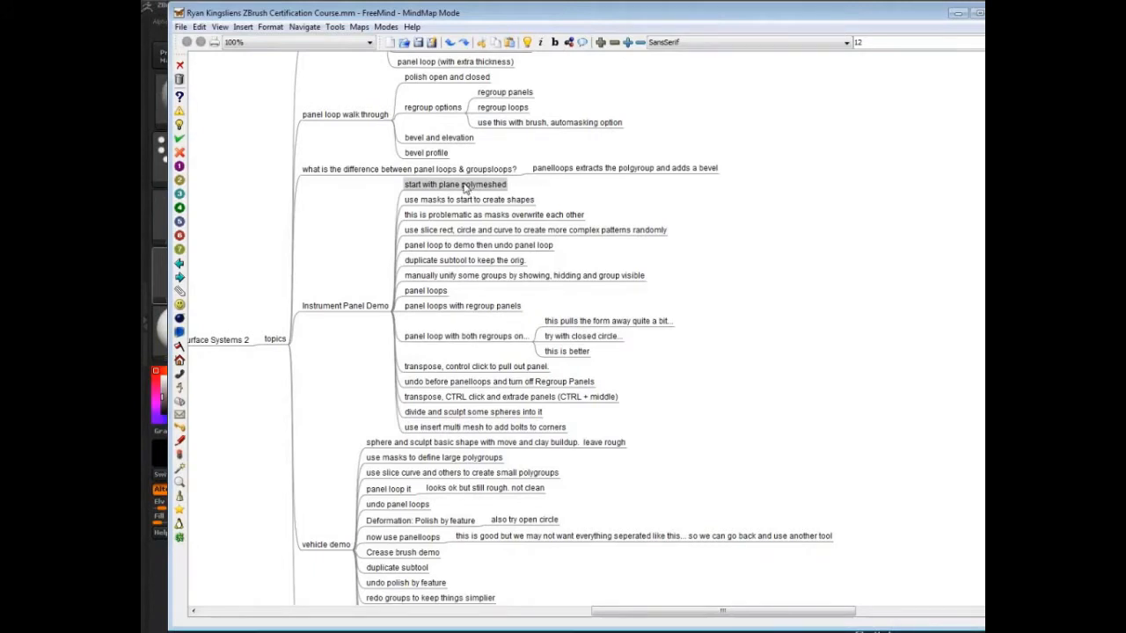
Slice a narrow vertical stripe and a circular patch into the plane as new polygroups.
click(468, 201)
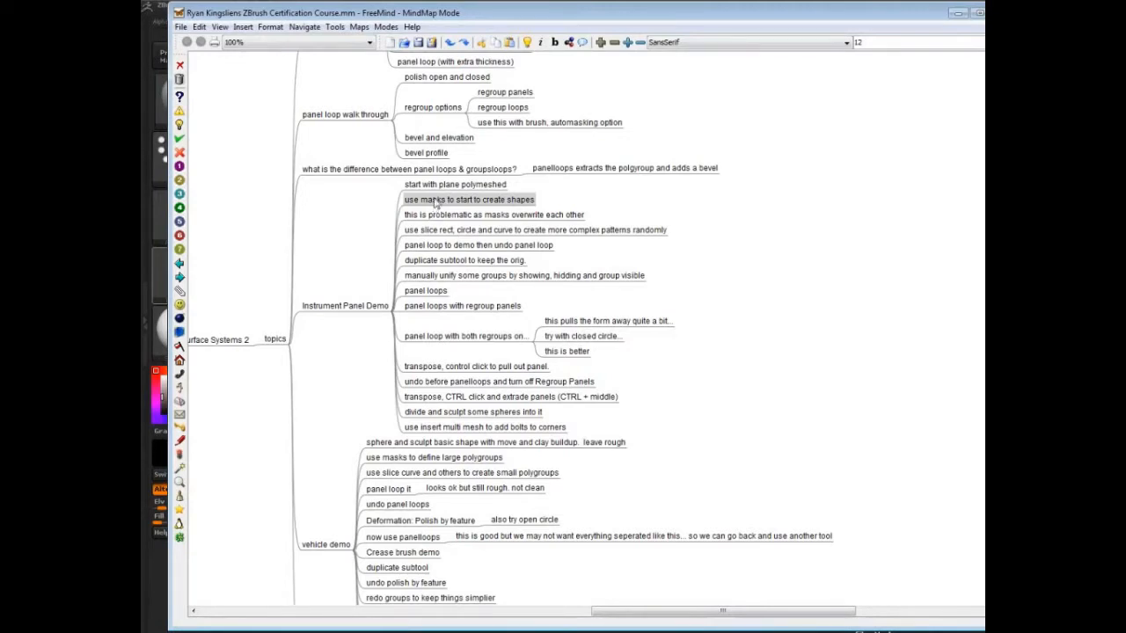
click(425, 290)
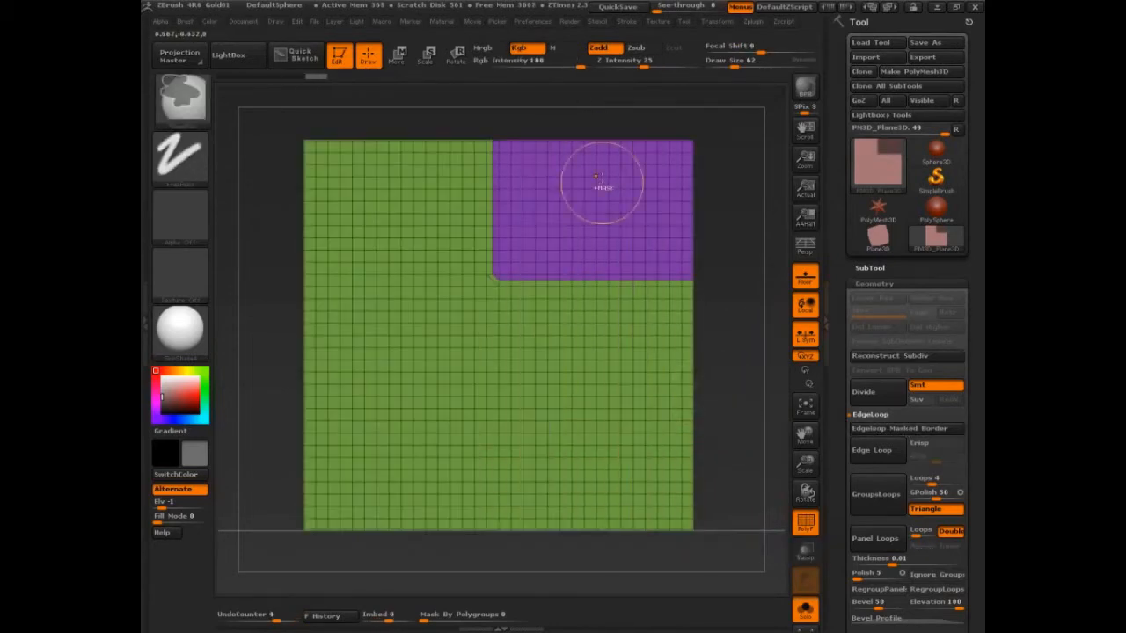
drag(598, 184, 721, 458)
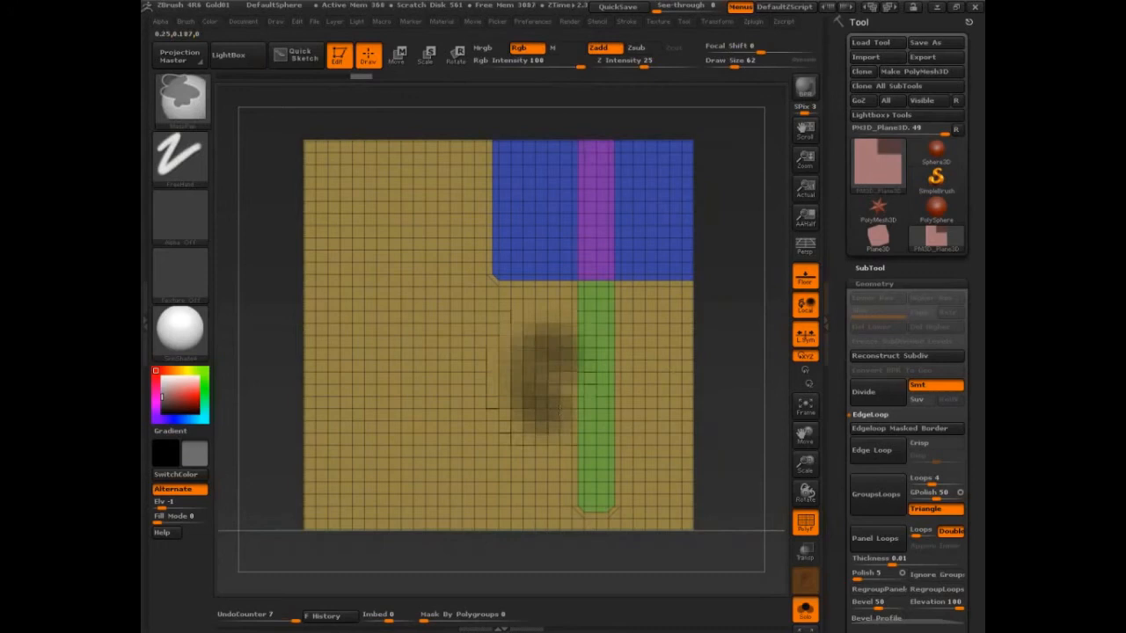
drag(545, 396, 718, 489)
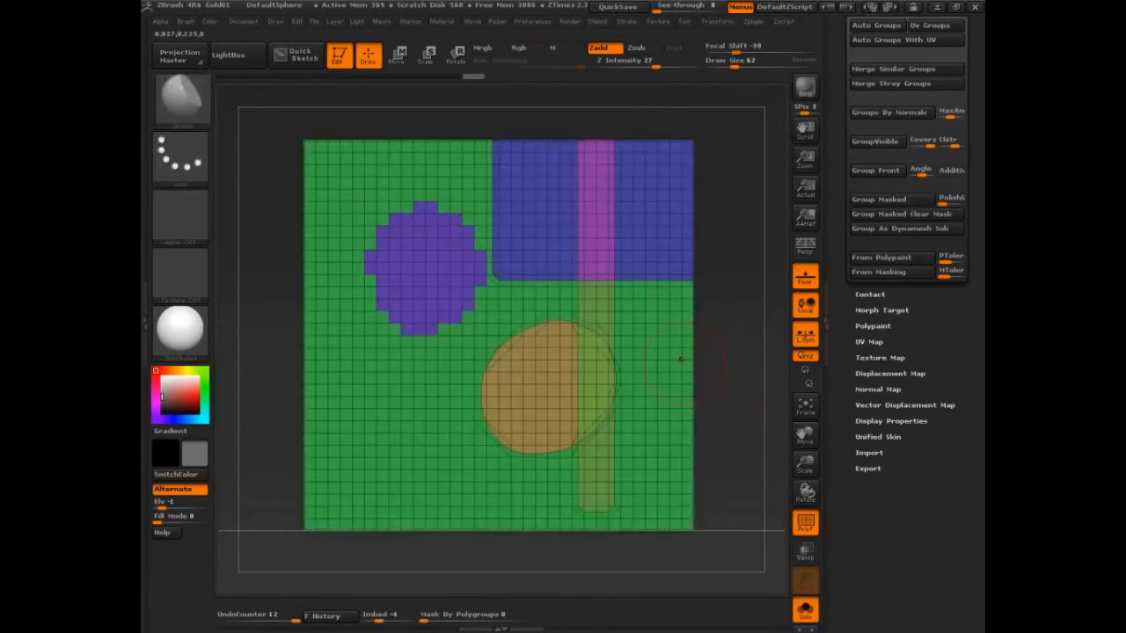
Slice a curved horizontal band across the lower plane around the blue rectangle.
click(890, 215)
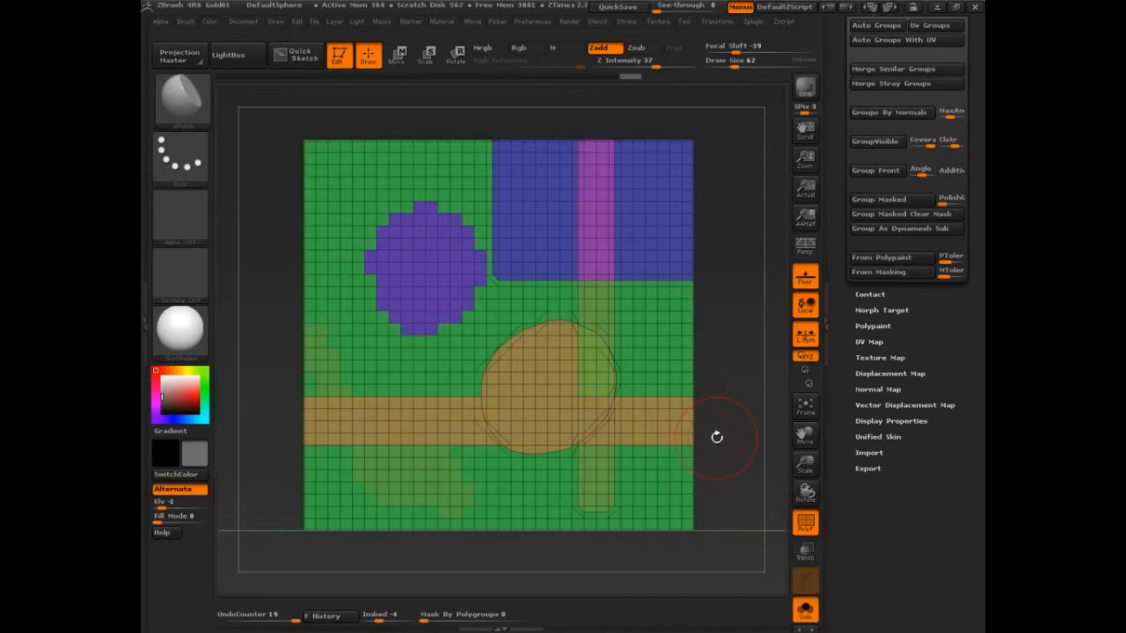
mouse_move(841, 279)
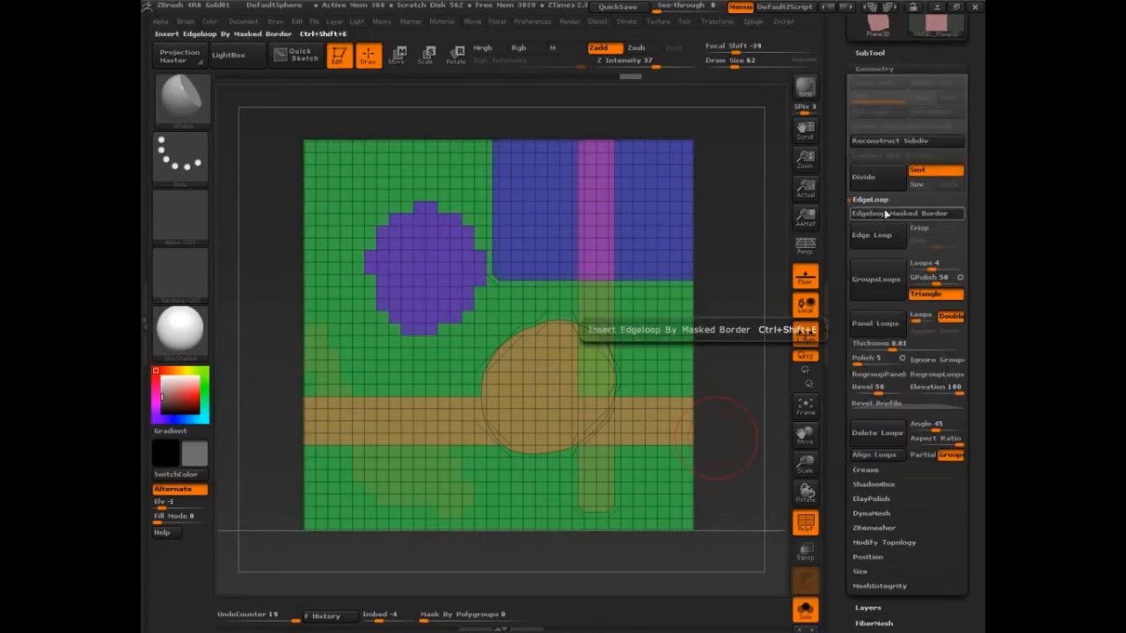
mouse_move(897, 213)
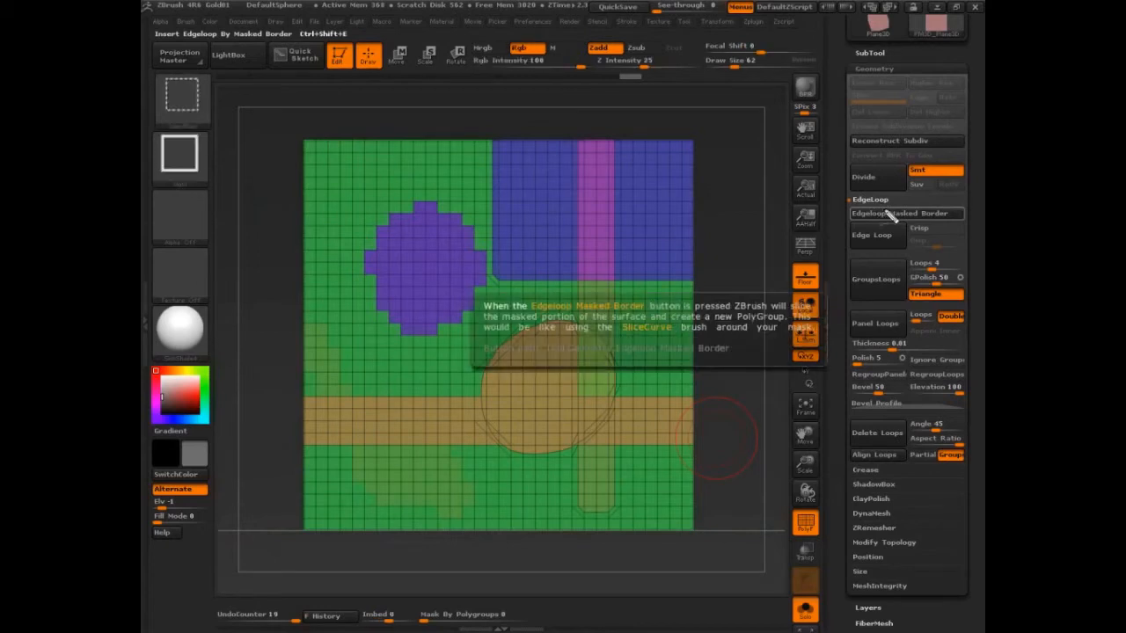
drag(493, 132, 695, 282)
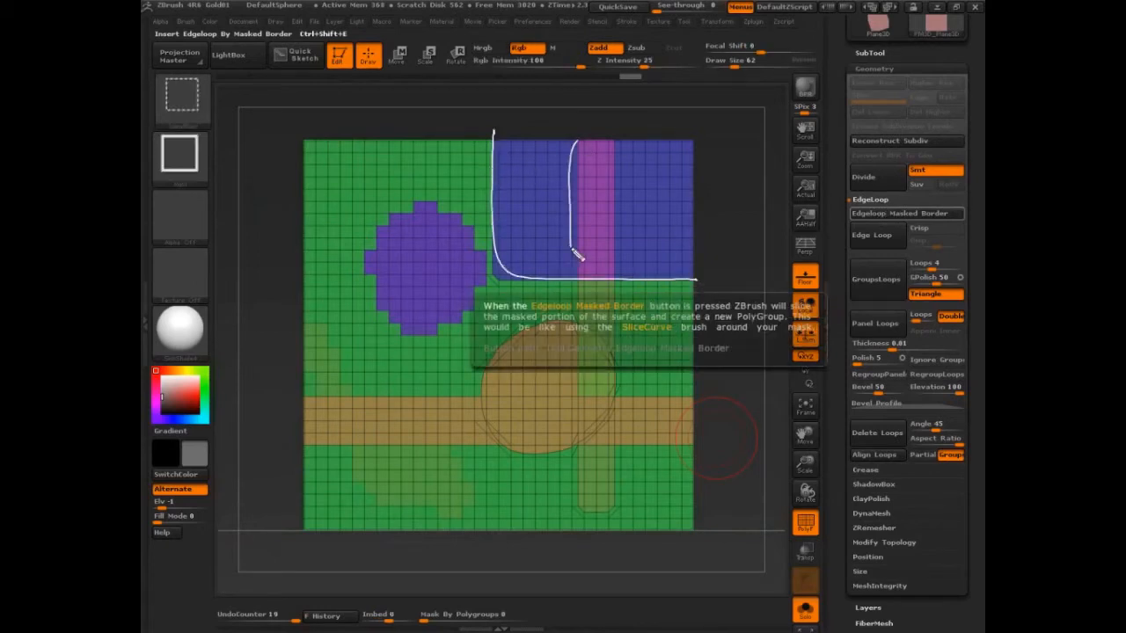
drag(589, 154, 598, 268)
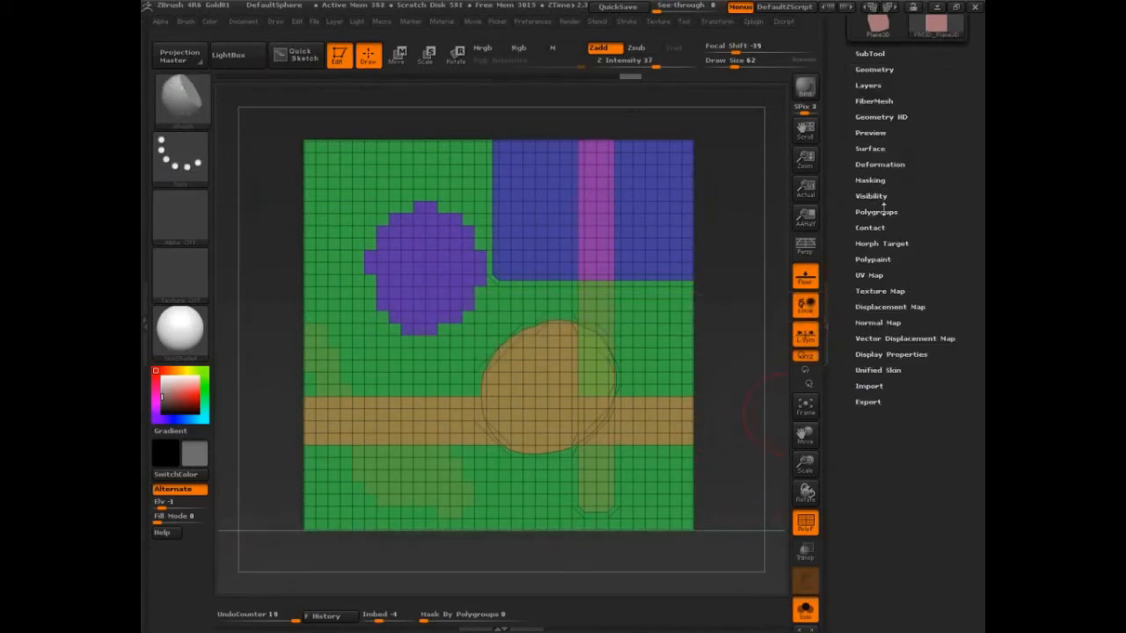
Merge the whole plane into one polygroup with Group Visible.
click(876, 211)
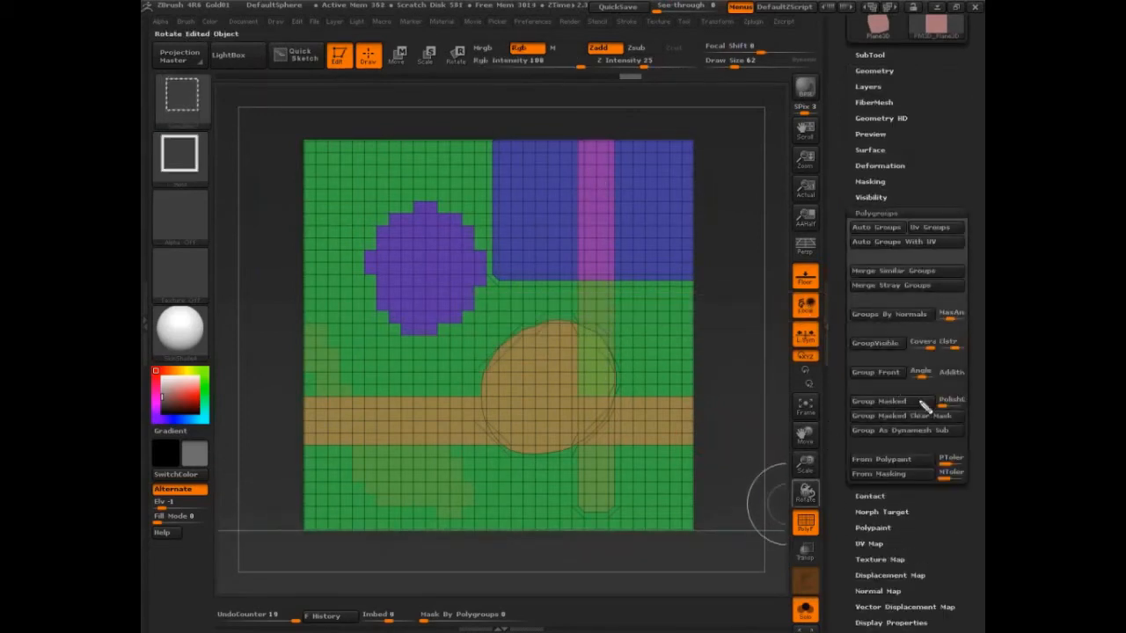
click(878, 401)
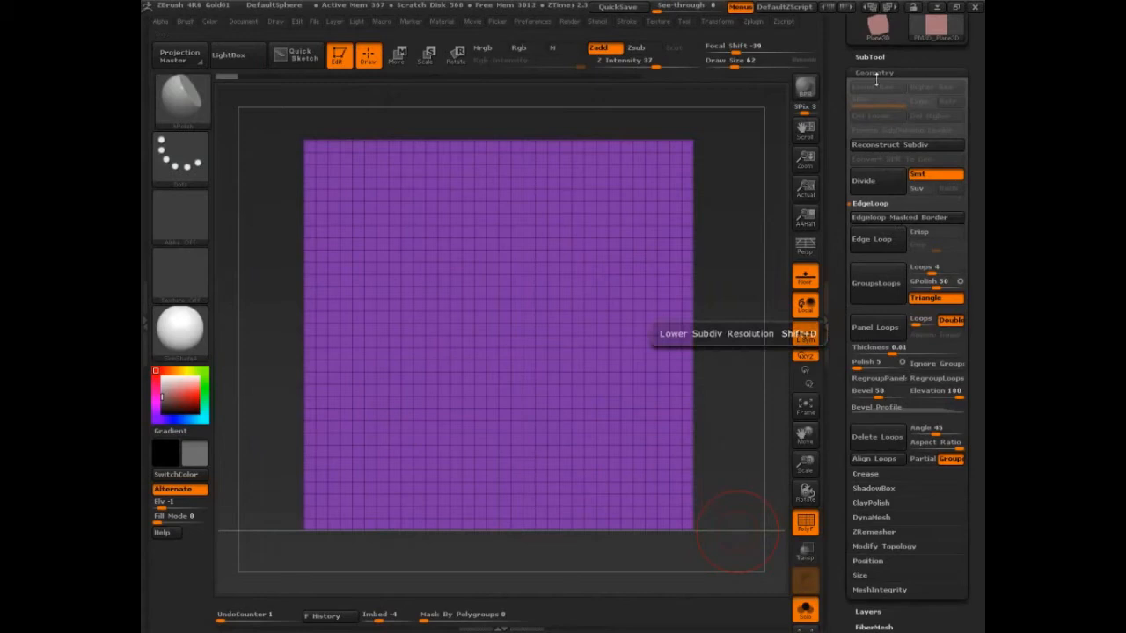
Slice rectangular panels: a thin vertical strip, a small lower-left rectangle and an upper-right block.
click(873, 71)
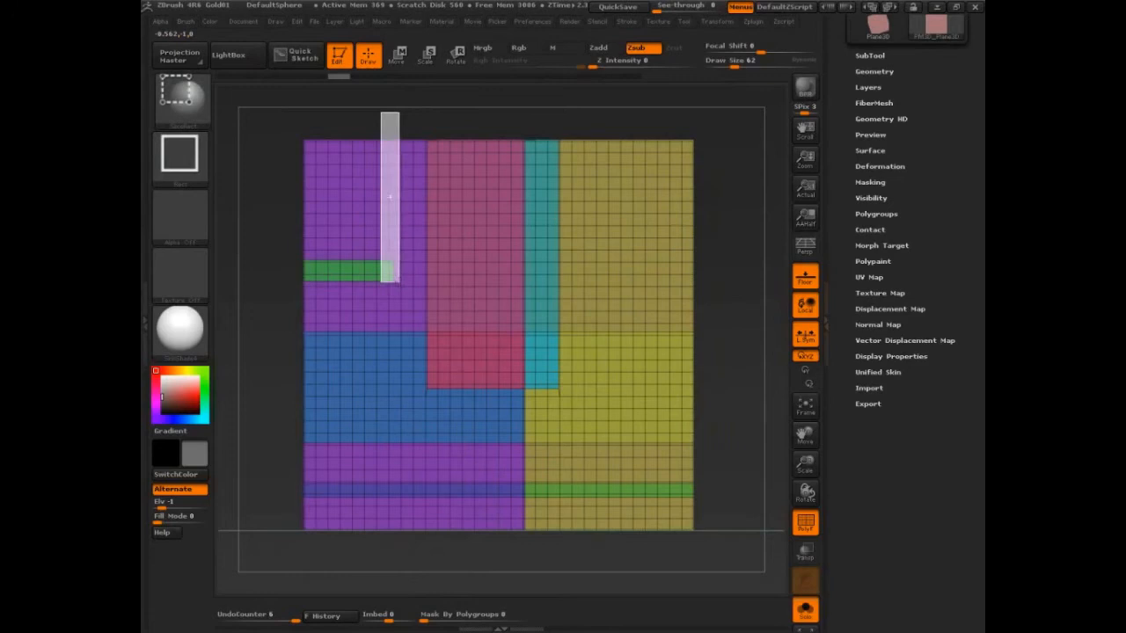
drag(391, 120, 390, 282)
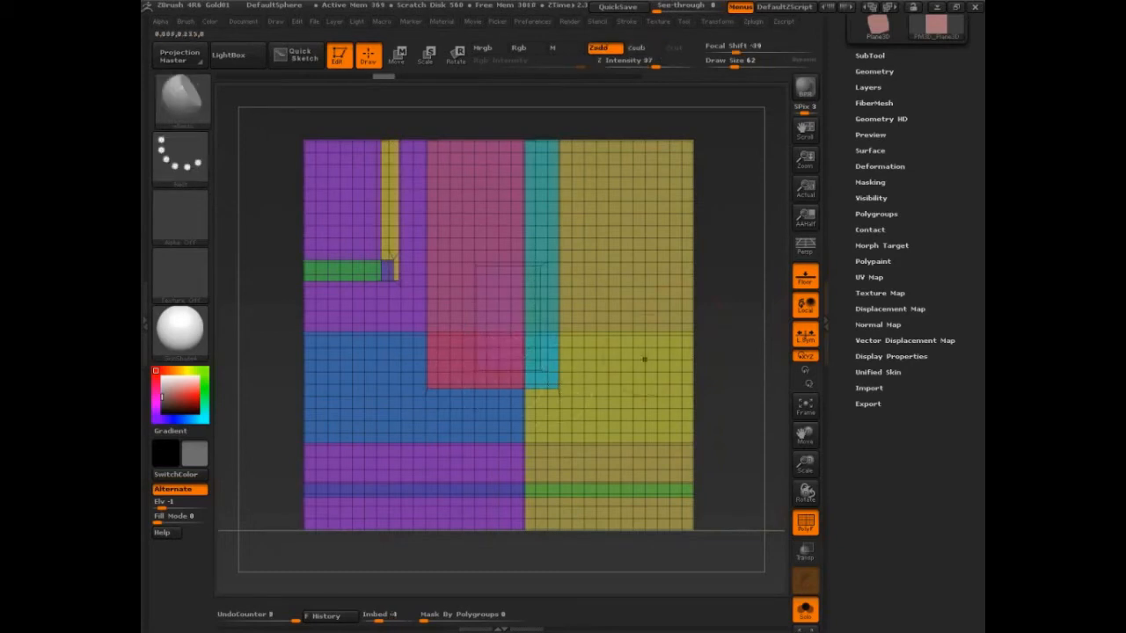
drag(454, 227, 542, 255)
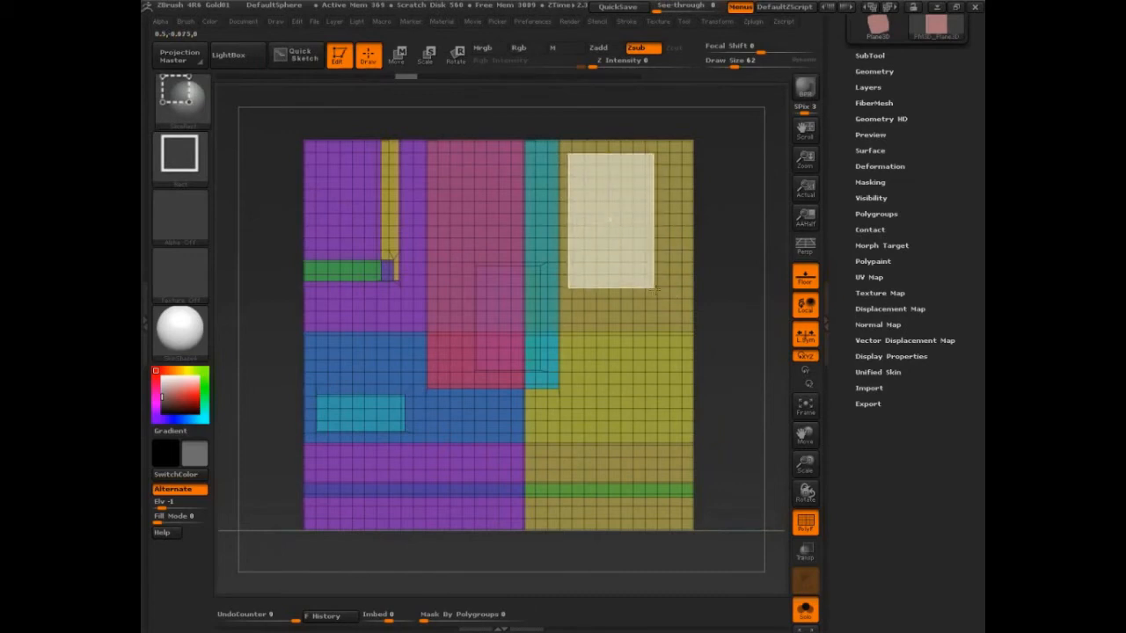
drag(609, 218, 655, 190)
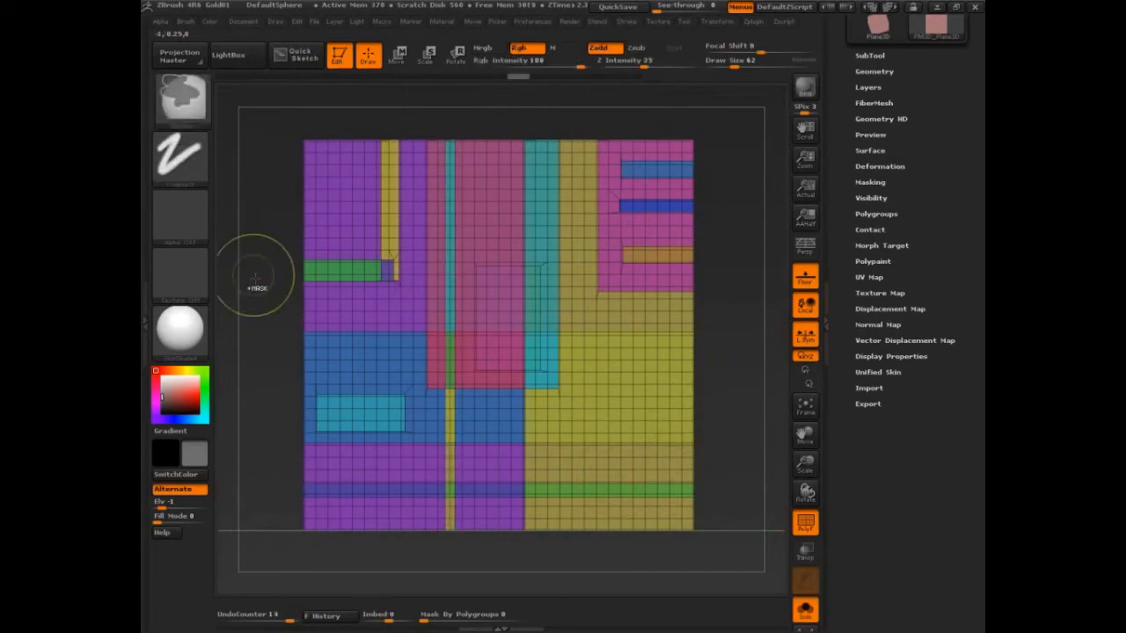
With SliceCirc, cut a circular polygroup into the plane's lower right.
click(179, 98)
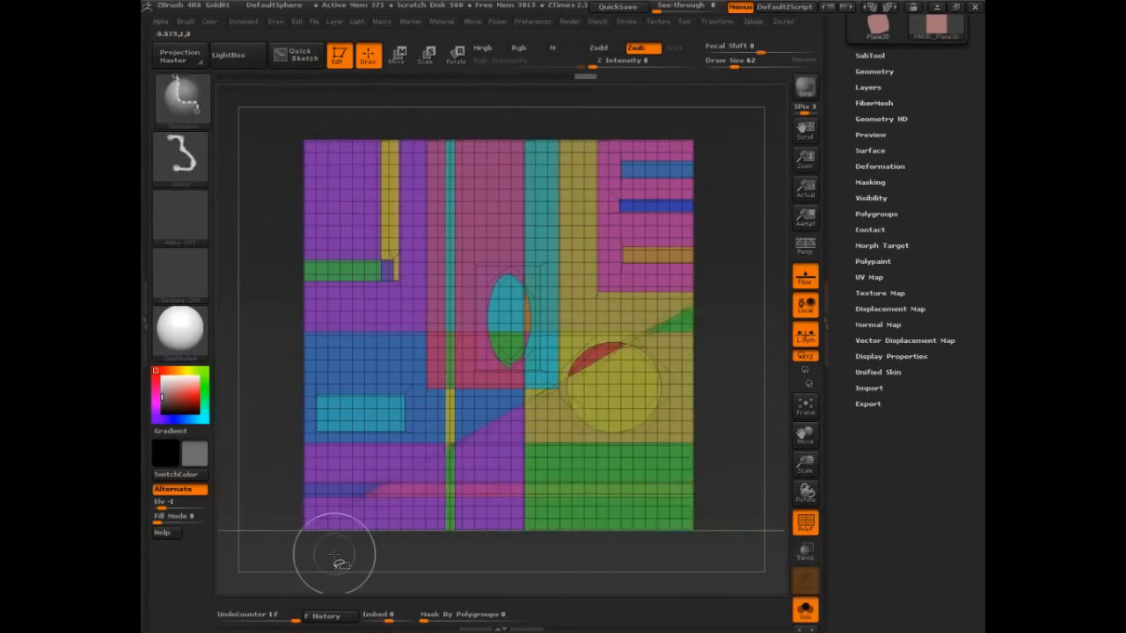
drag(528, 317, 730, 387)
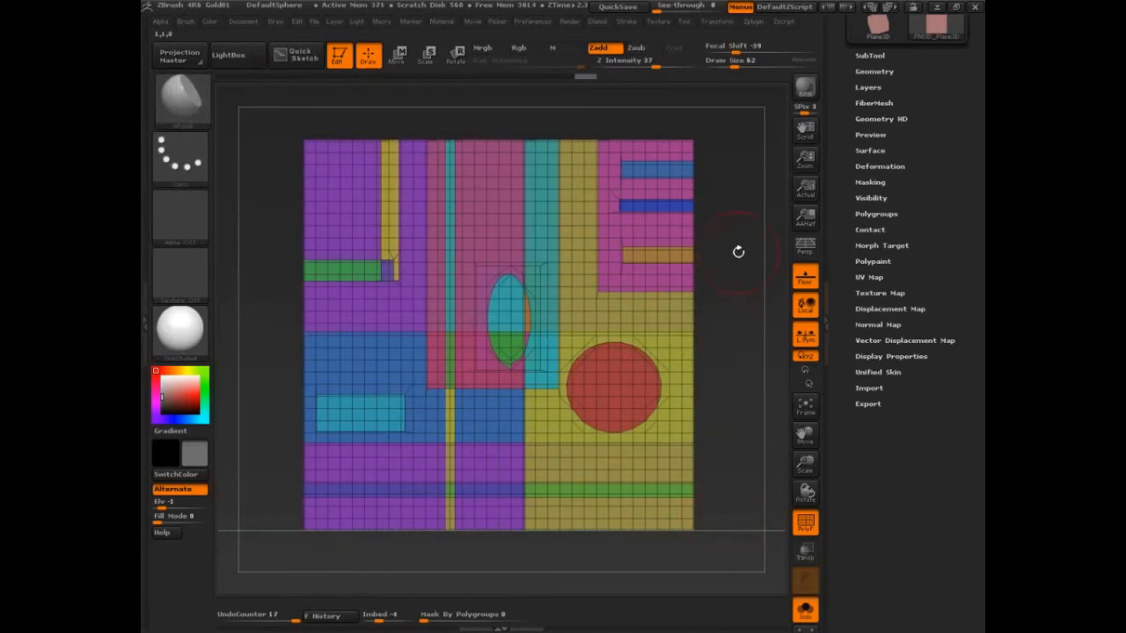
With SliceCurve, slice a straight polygroup band across the plane.
click(635, 47)
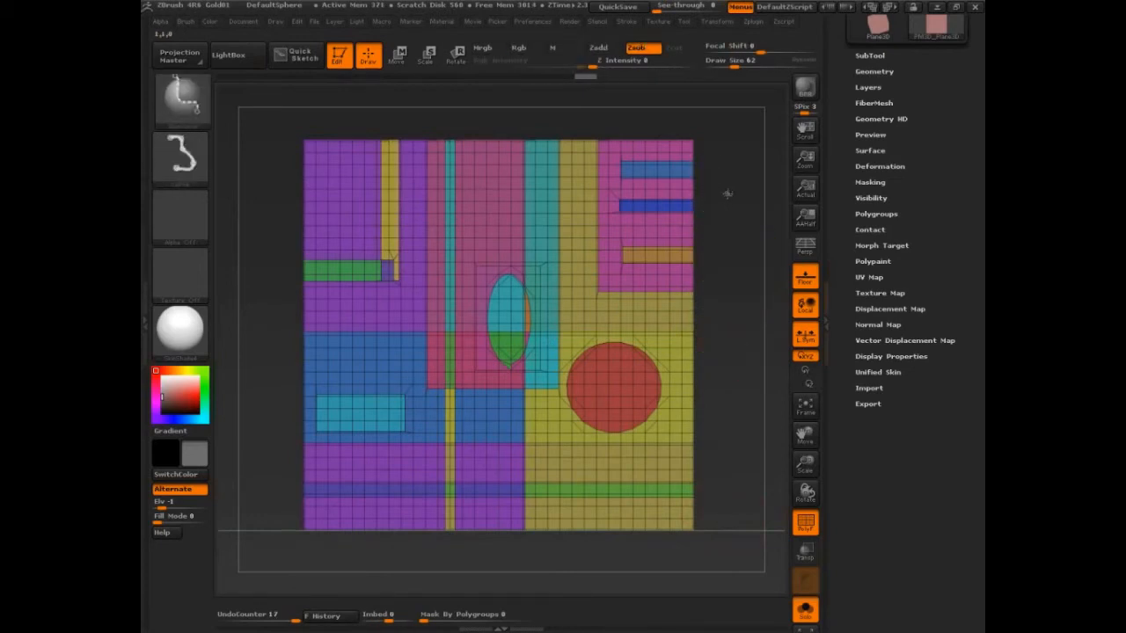
drag(602, 255, 725, 192)
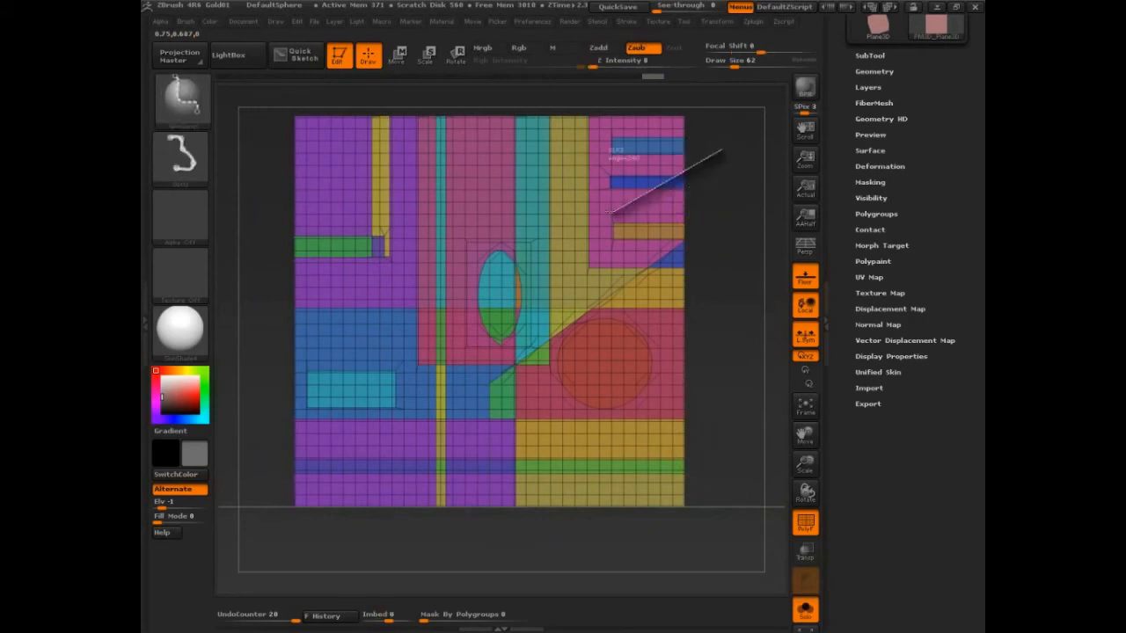
Slice three diagonal cuts across the upper right, lower right and through the ellipse.
drag(713, 155, 579, 477)
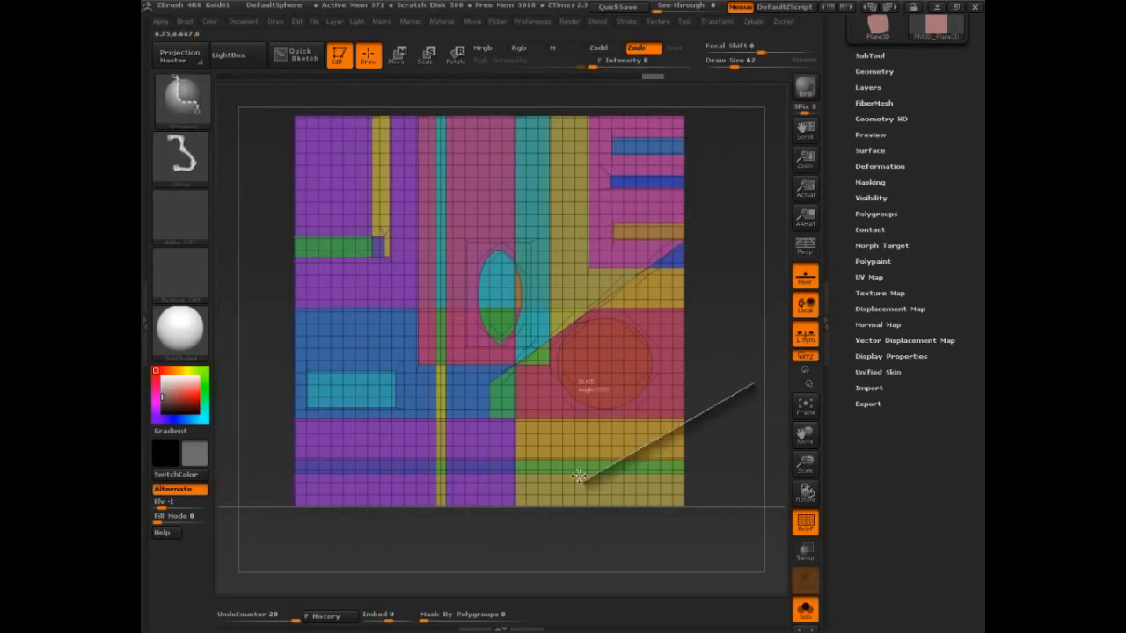
drag(581, 475, 383, 214)
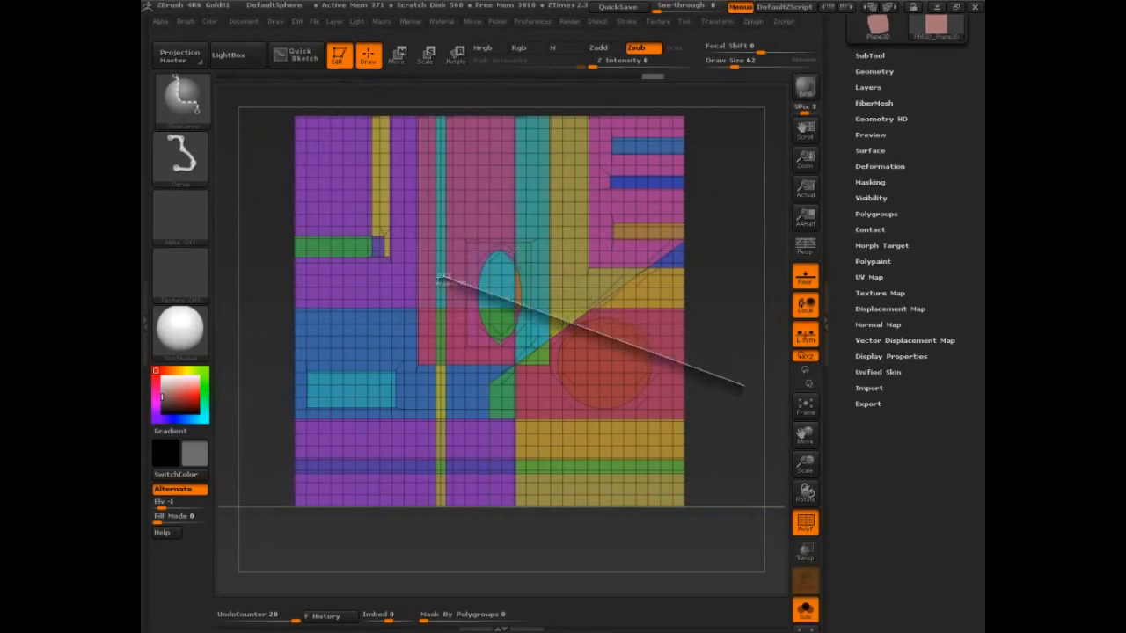
drag(439, 279, 711, 246)
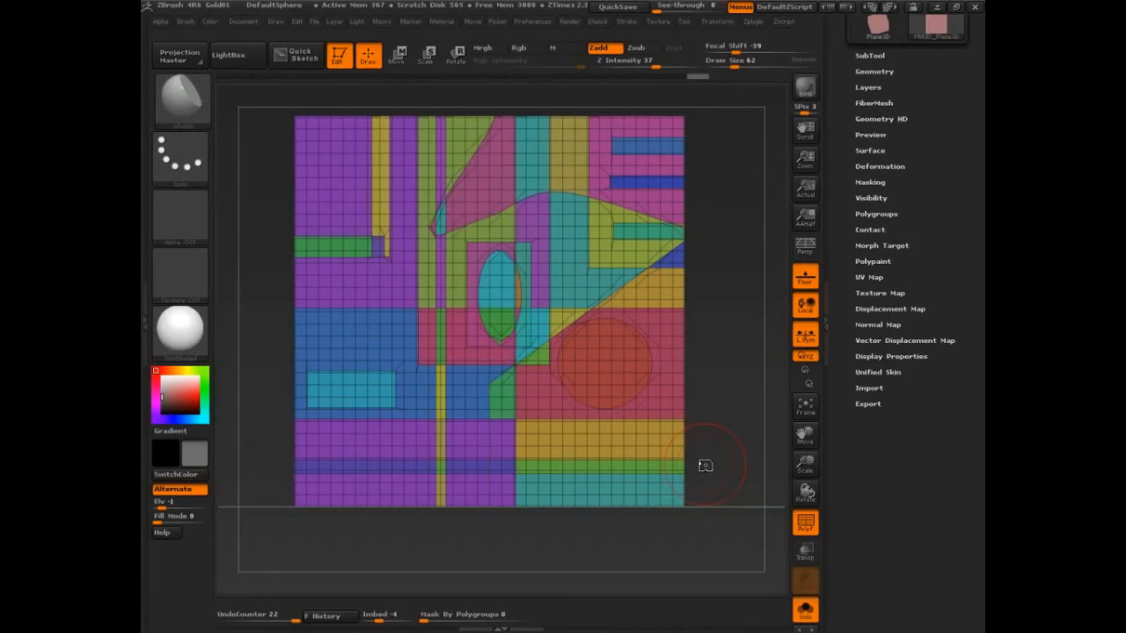
mouse_move(704, 464)
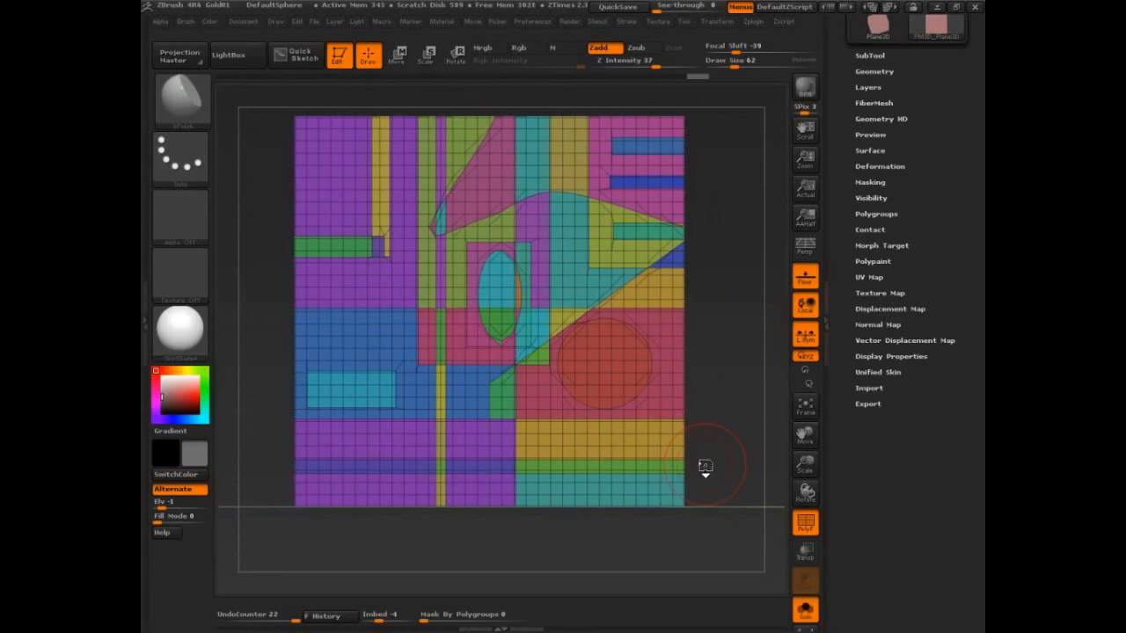
click(617, 7)
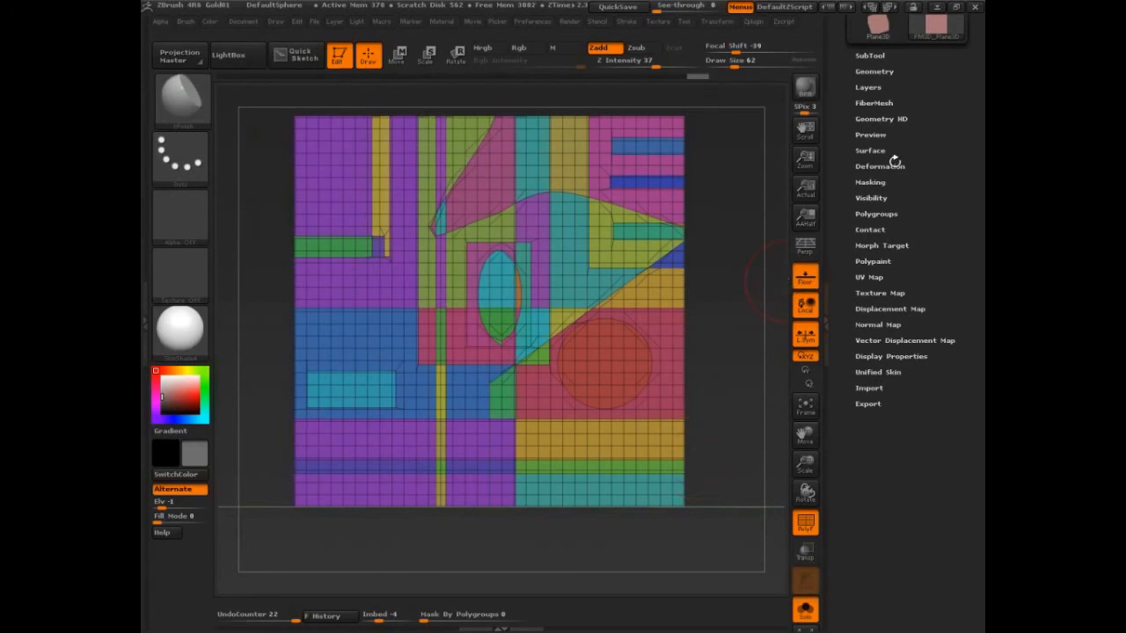
Run Panel Loops from Geometry to turn every polygroup into an inset panel.
click(874, 70)
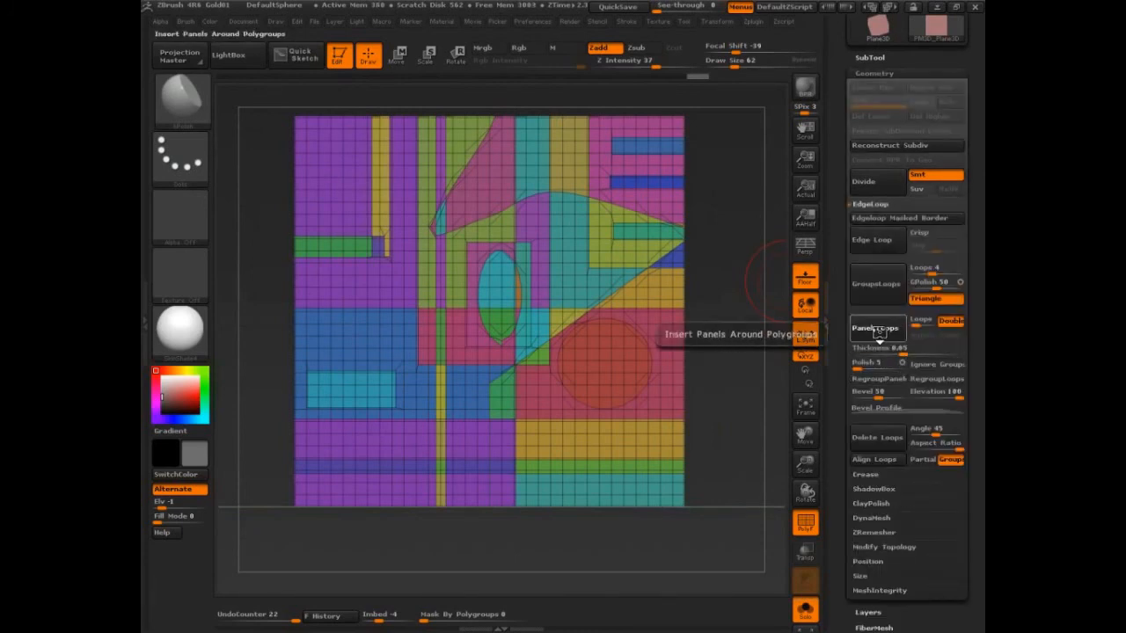
click(876, 329)
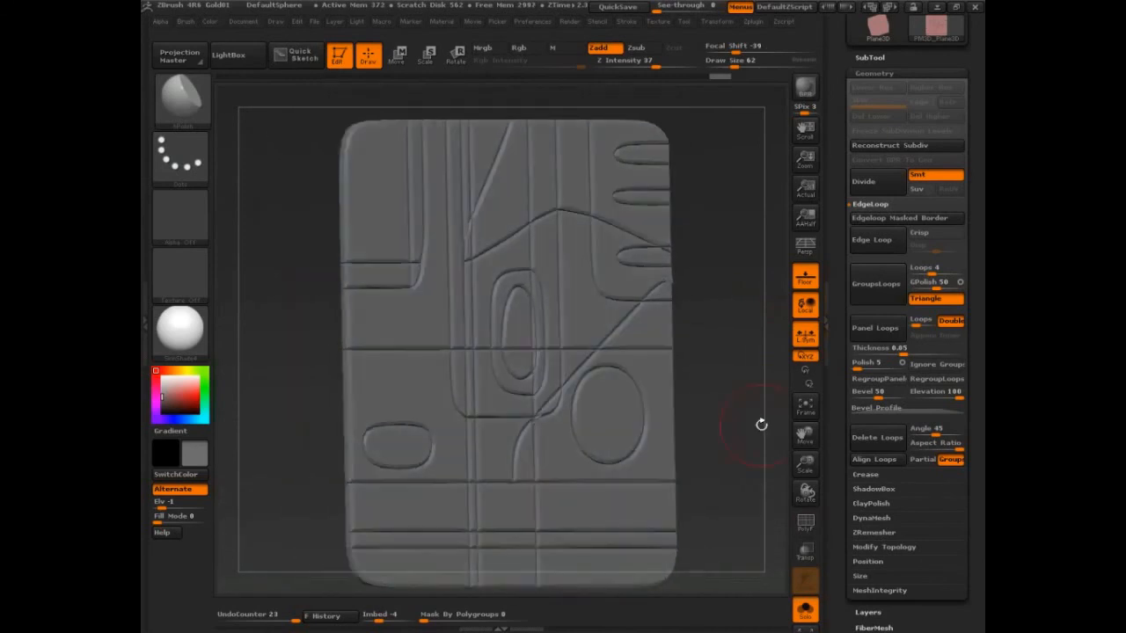
Rotate the embossed panel to face straight on.
drag(761, 424, 746, 427)
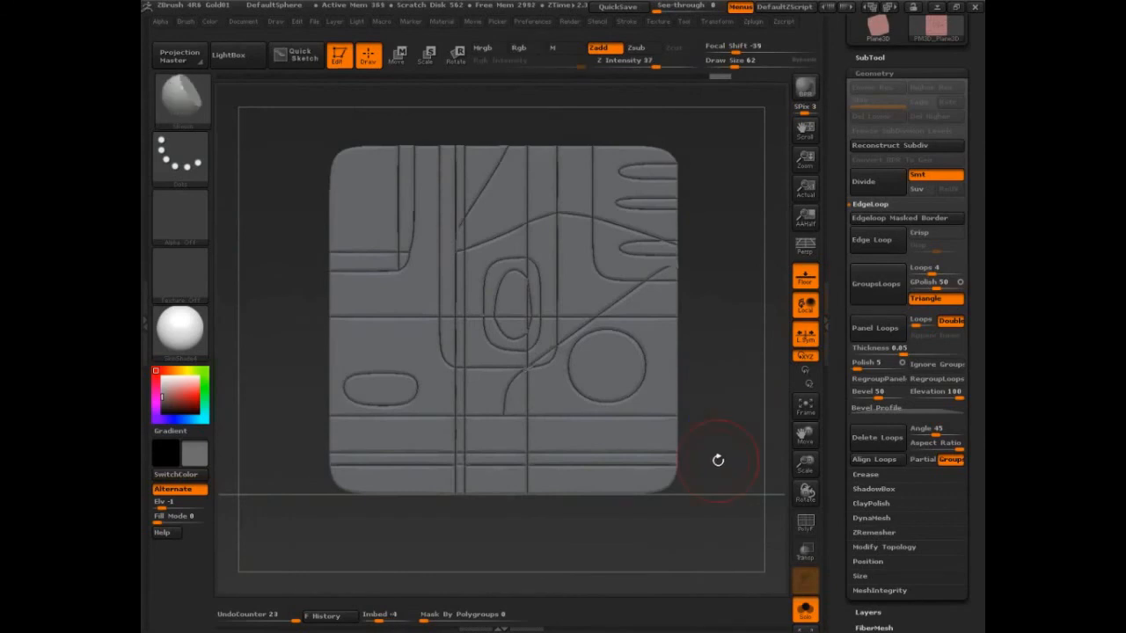
mouse_move(718, 465)
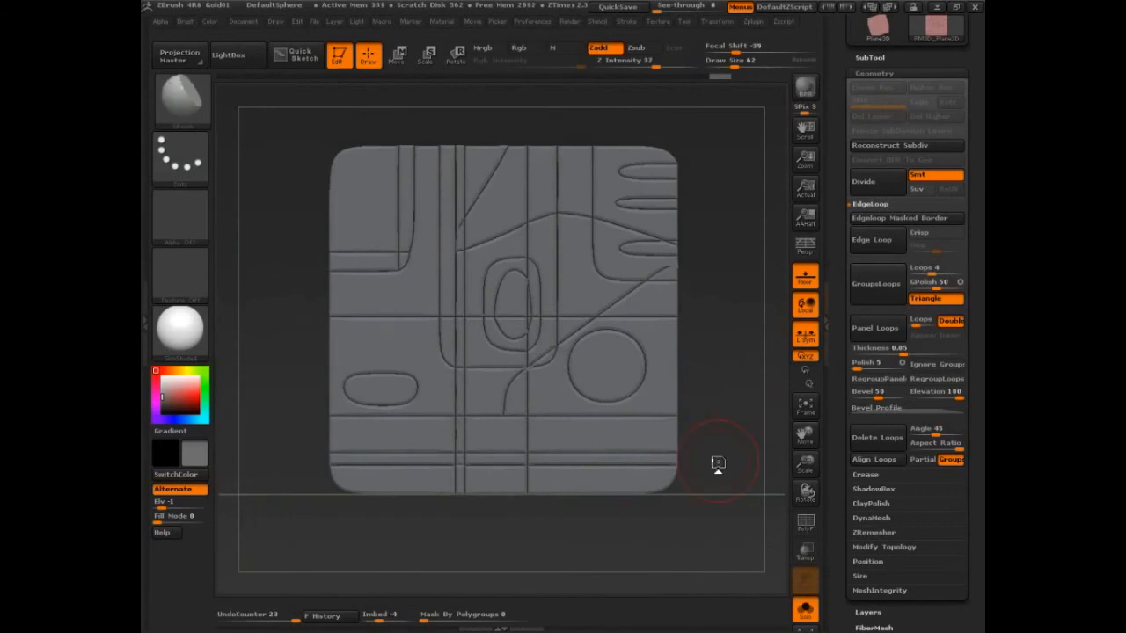